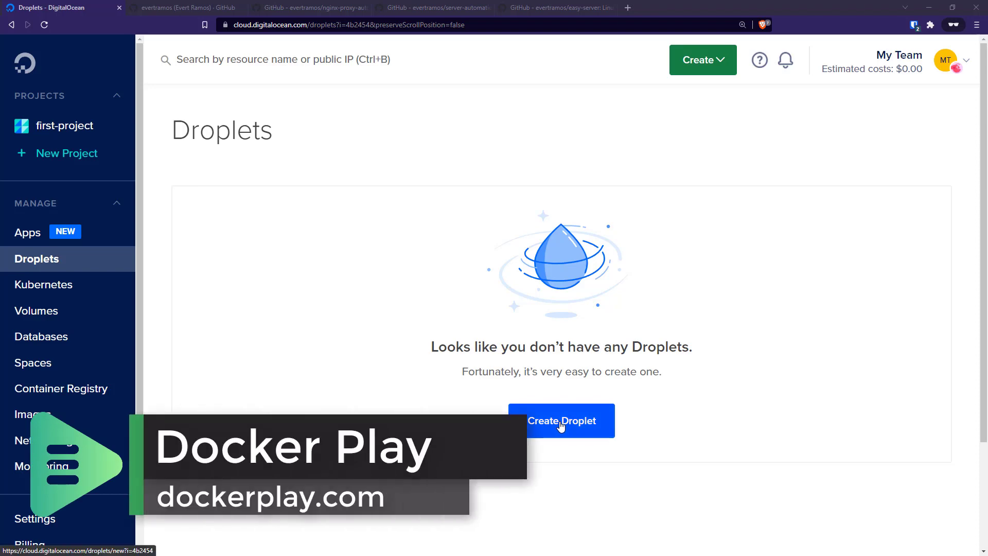
mouse_move(300, 340)
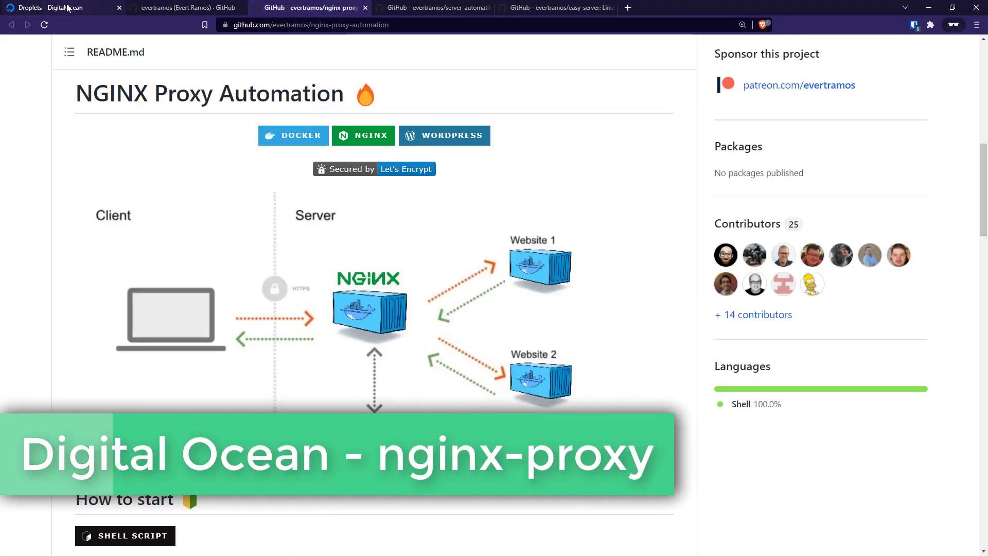
Create a $6/month Premium AMD droplet with password authentication in first-project.
click(56, 6)
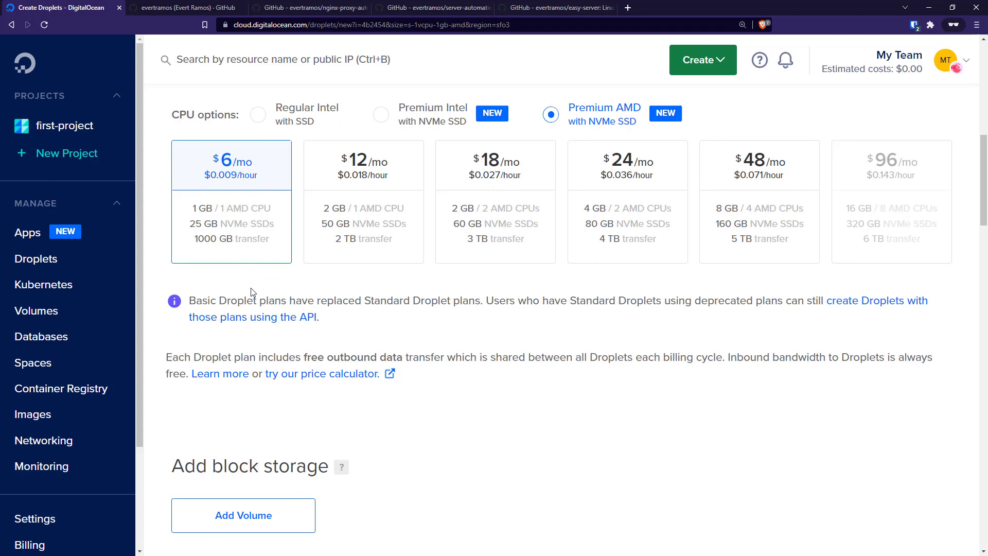
scroll(down, 3)
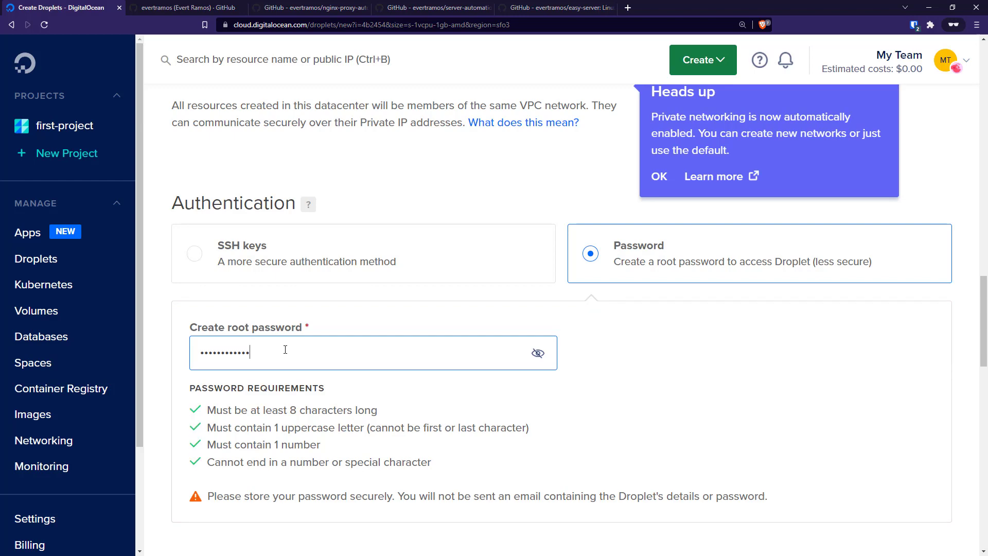
scroll(down, 3)
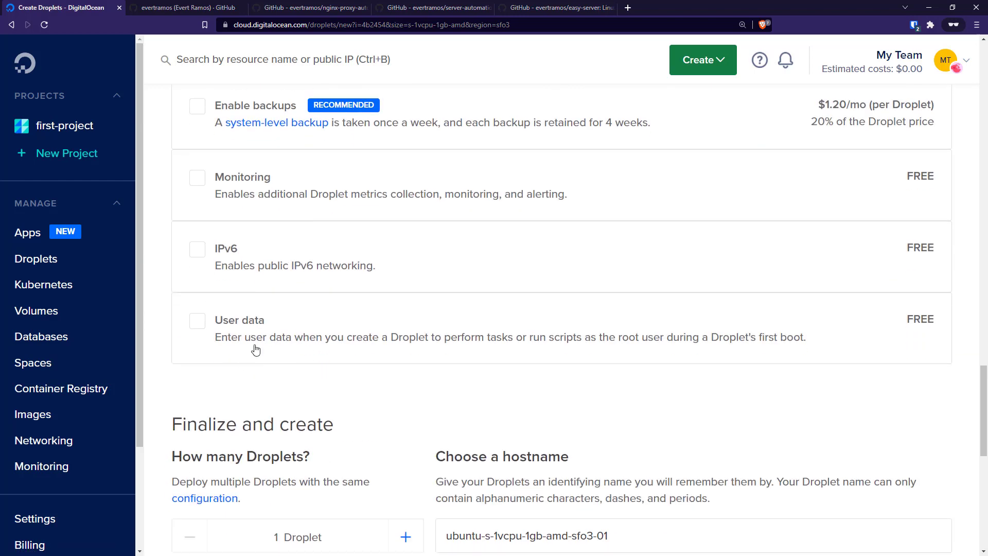
scroll(down, 3)
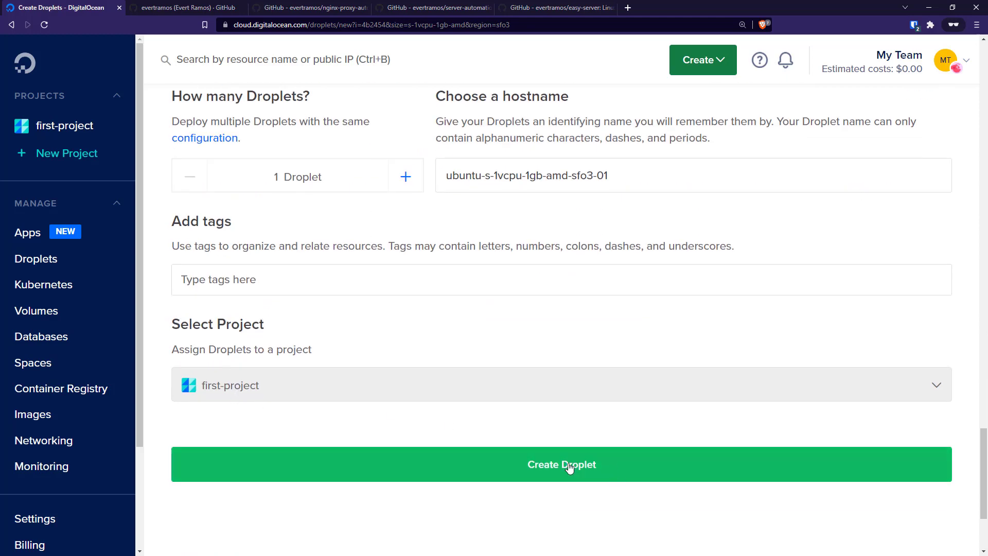
click(569, 465)
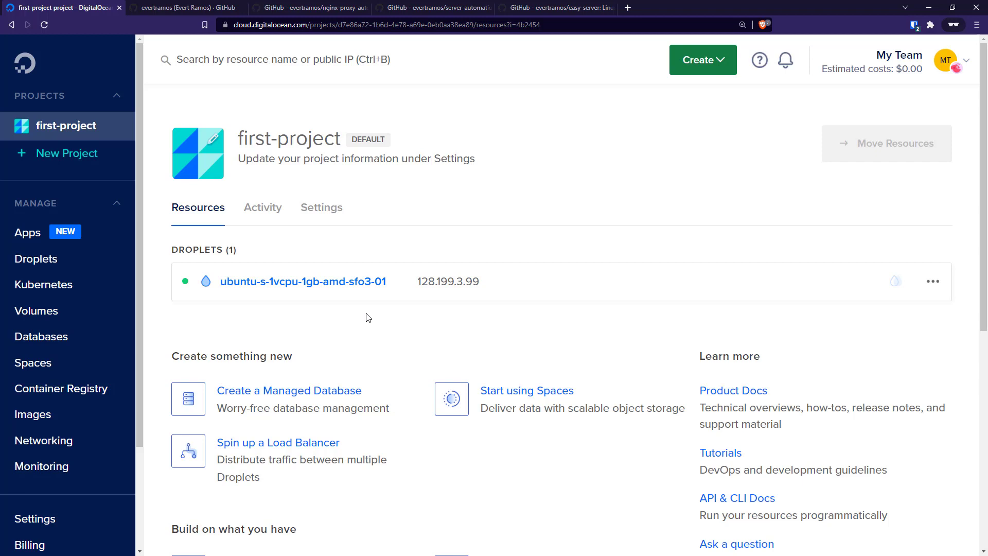
mouse_move(498, 286)
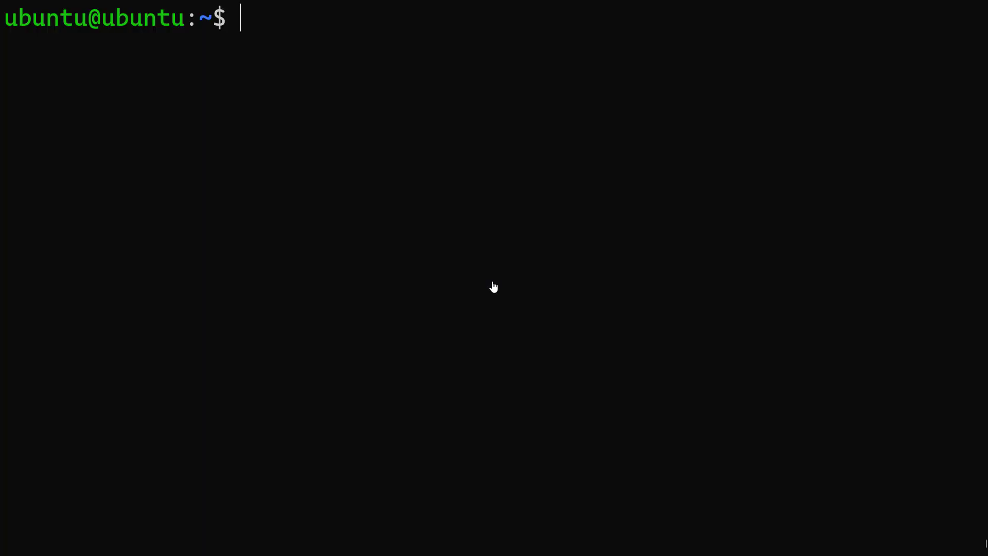
SSH as root into 128.199.3.99, accepting the host fingerprint and entering the password.
text(ssh root@128.199.3.99)
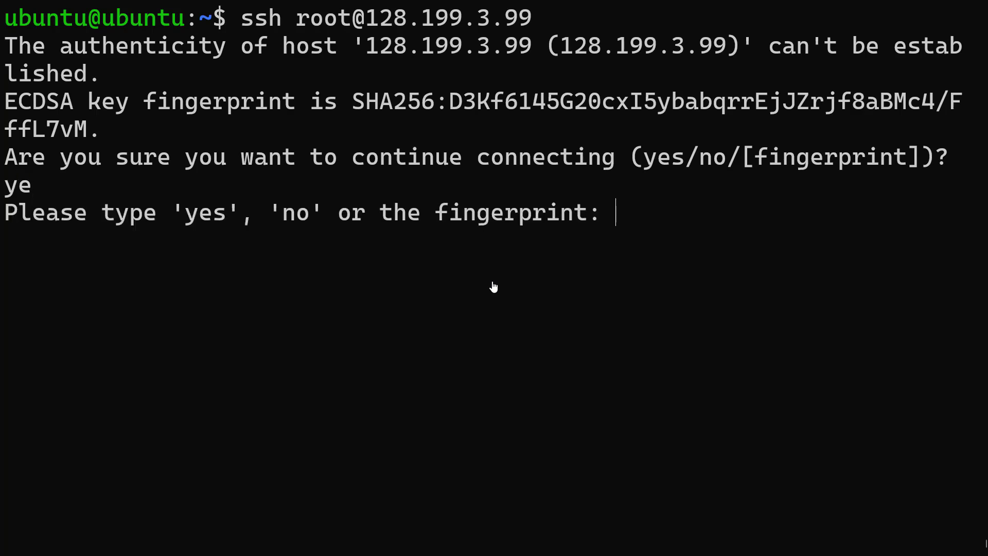
text(yes)
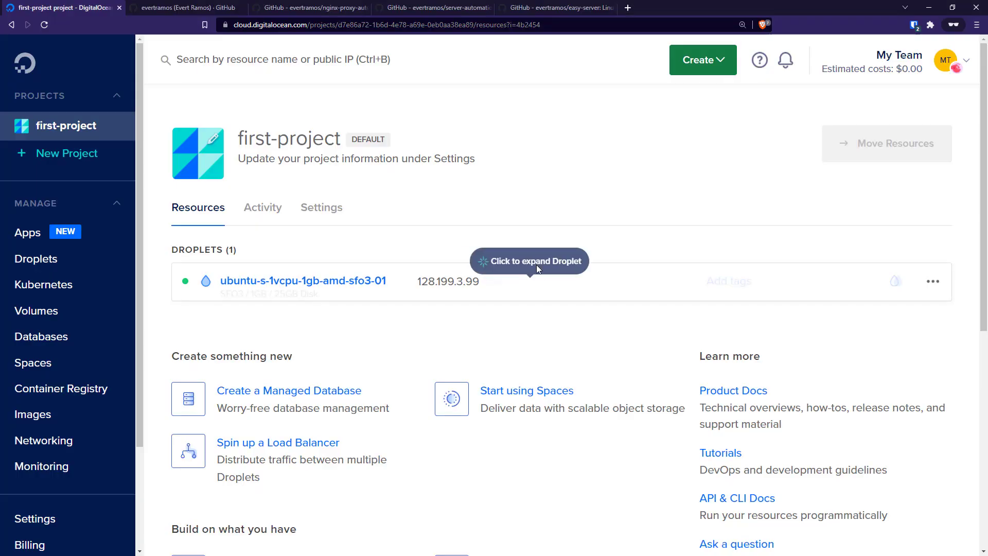
click(439, 7)
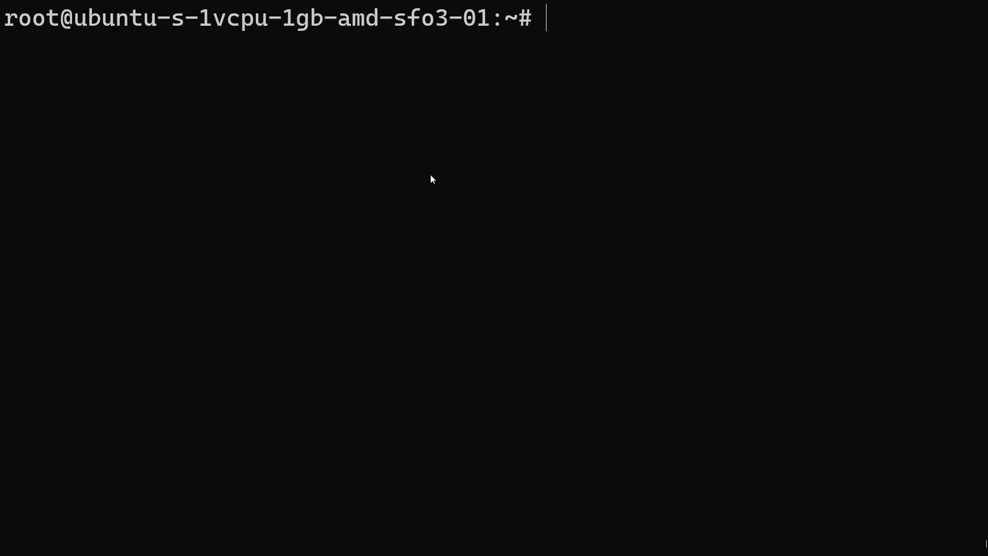
text(git lco)
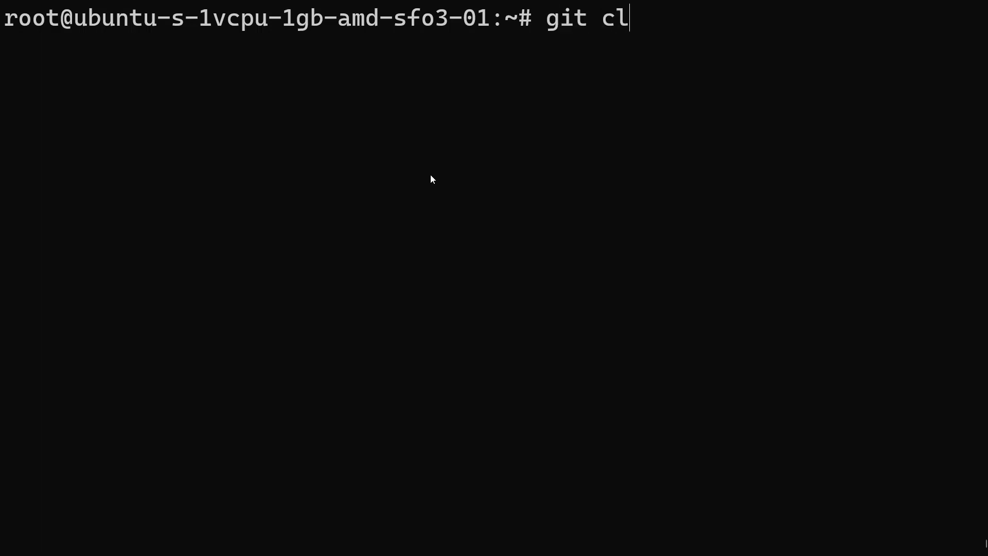
text(one https://github.com/evertramos/easy-server.git)
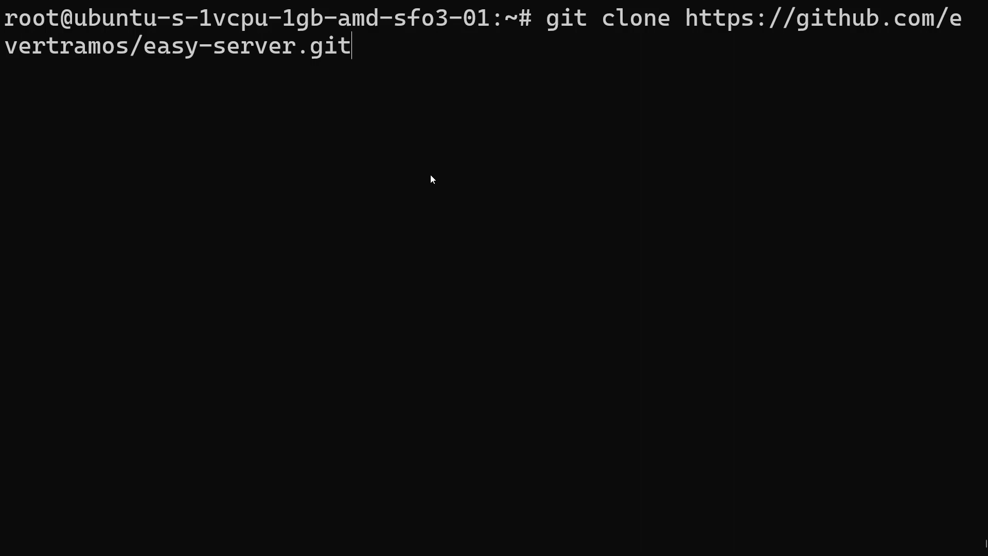
key(Enter)
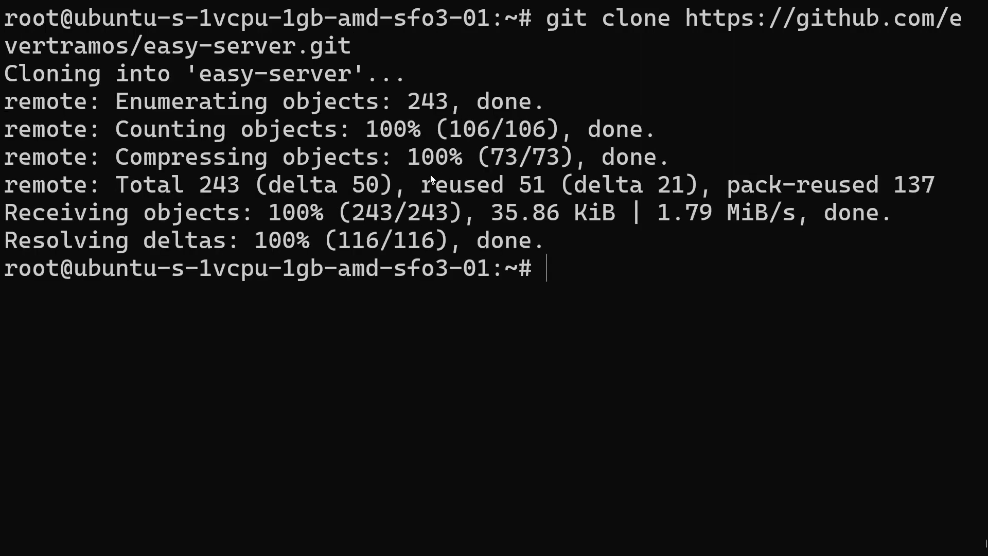
Copy .env.sample to .env inside easy-server/install/user.
text(cd easy-server/)
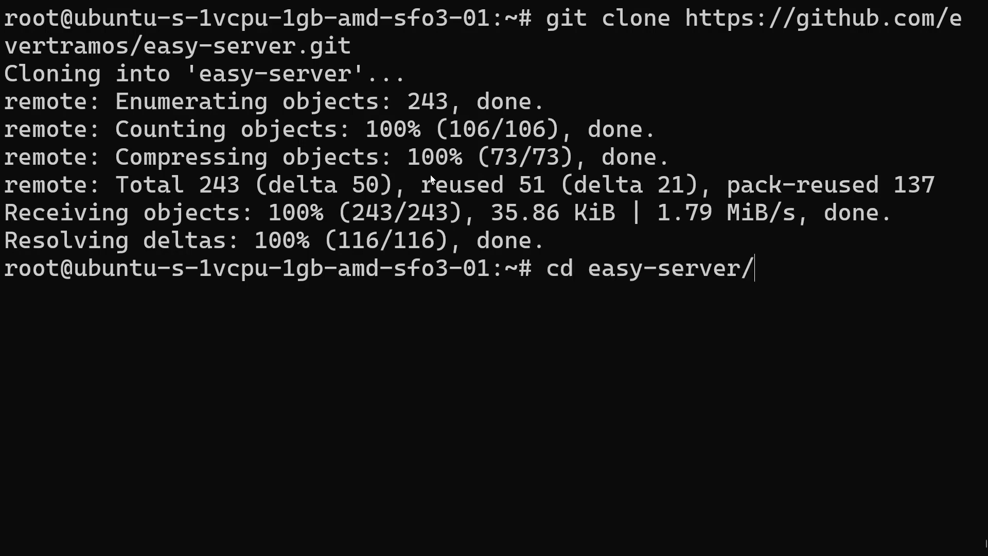
text(cd install/)
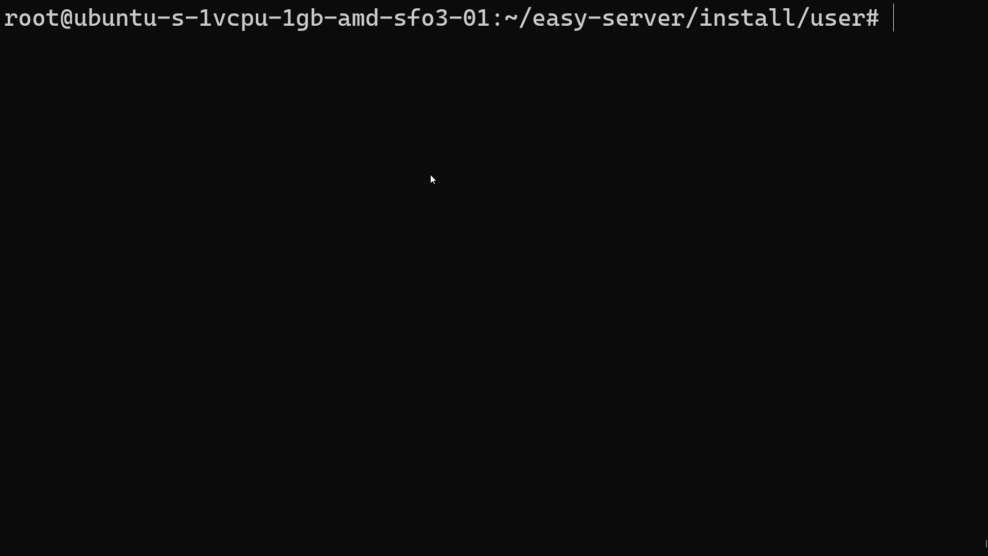
text(cp .env.sample .en)
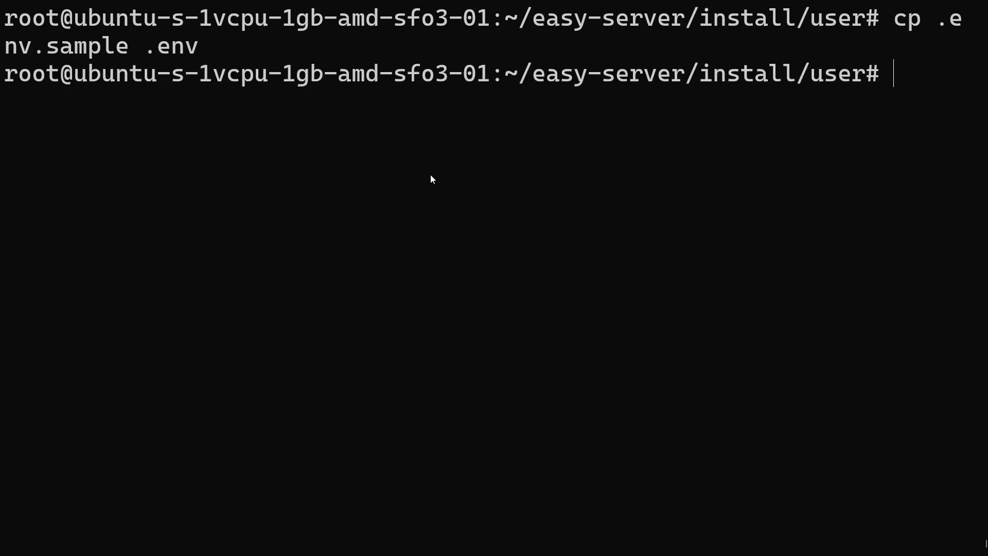
Set NEW_USER to ubuntu in .env with vi, then review add.sh in vi.
text(vi .env)
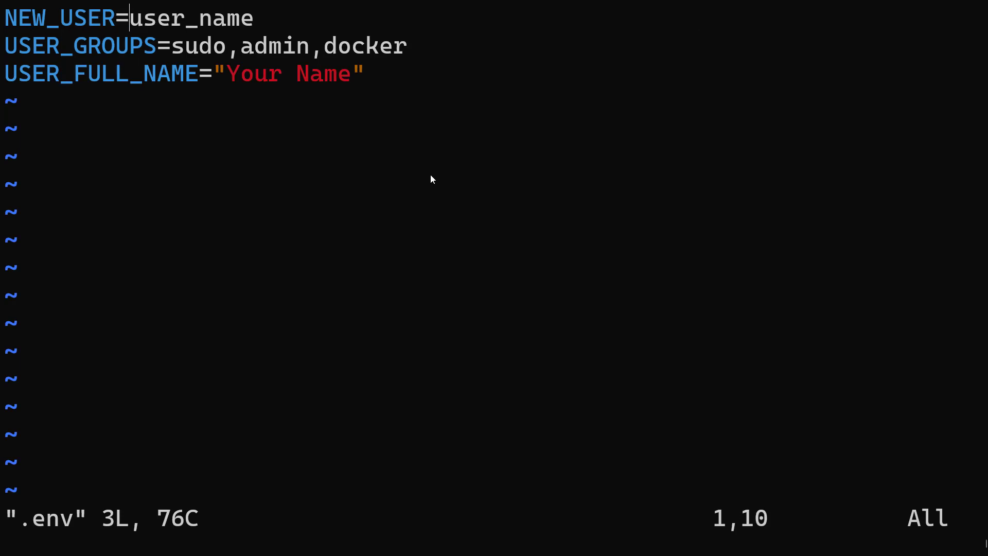
text(ubun)
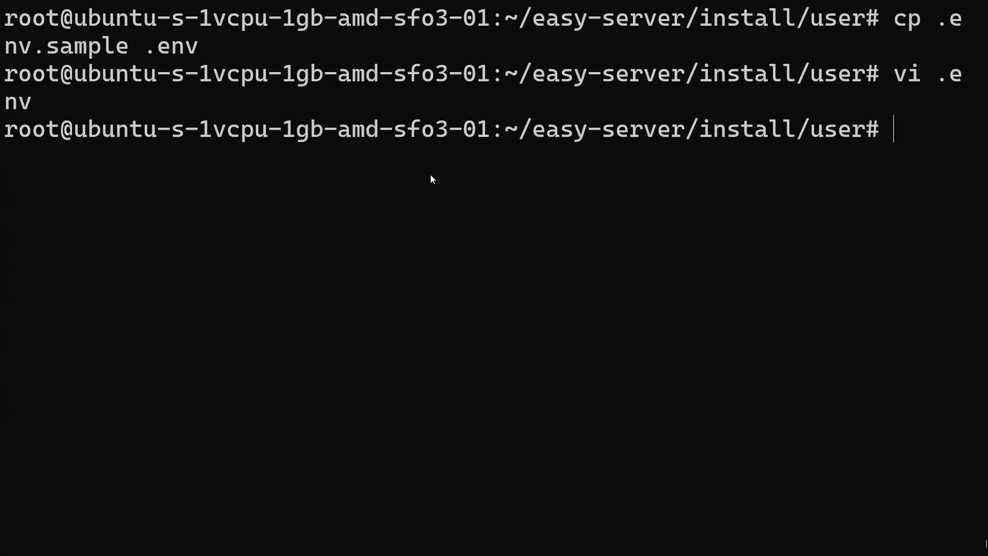
text(vi add.sh)
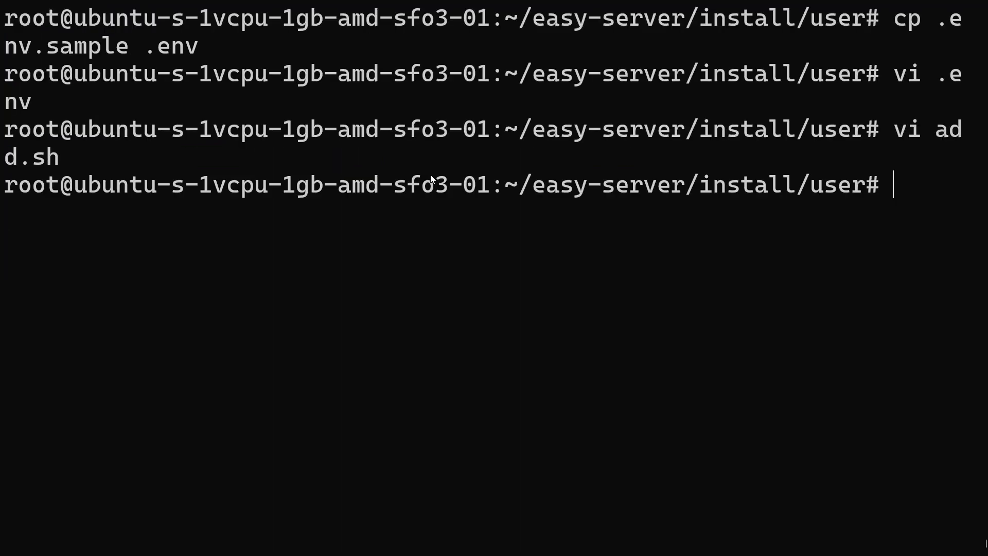
Run add.sh again to create user ubuntu with a password, then su - ubuntu.
text(./add.sh)
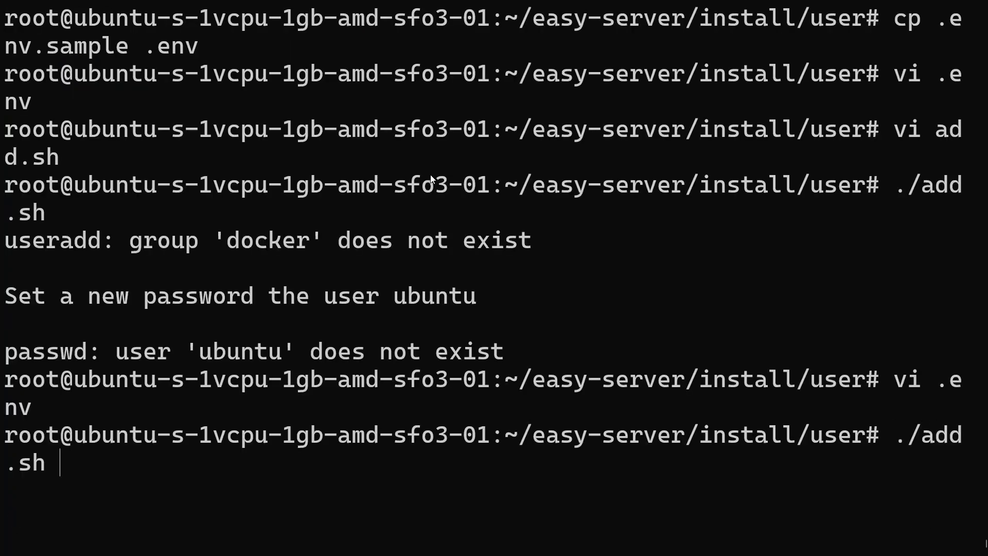
key(Return)
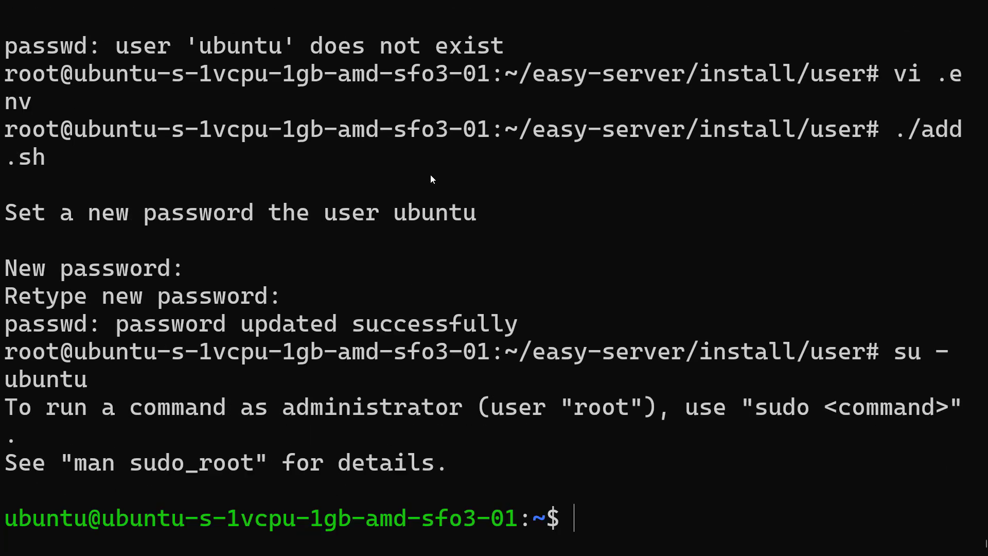
text(s)
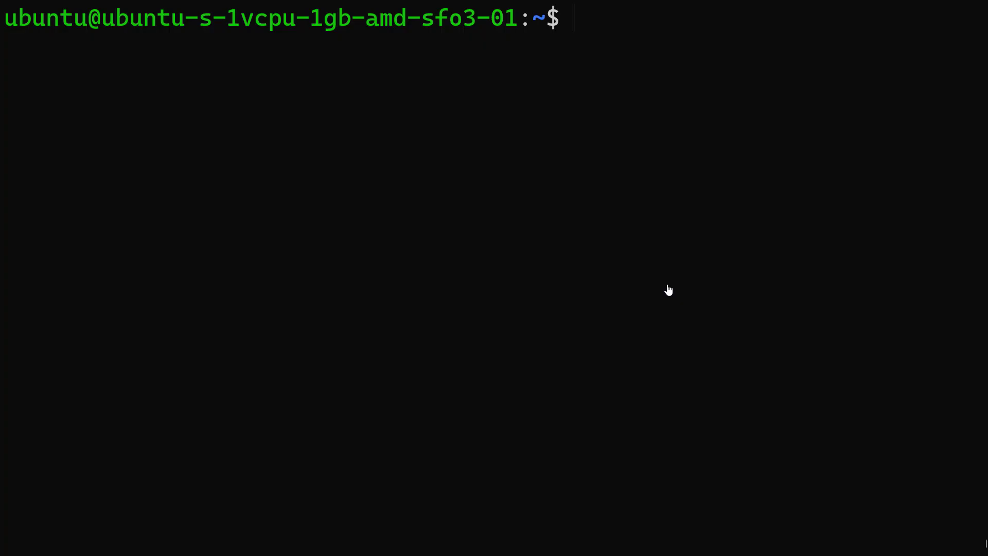
As ubuntu, clone easy-server and run aliases/load.sh to link .bash_aliases and .vimrc.
text(git clone https://github.com/evertramos/easy-server.git)
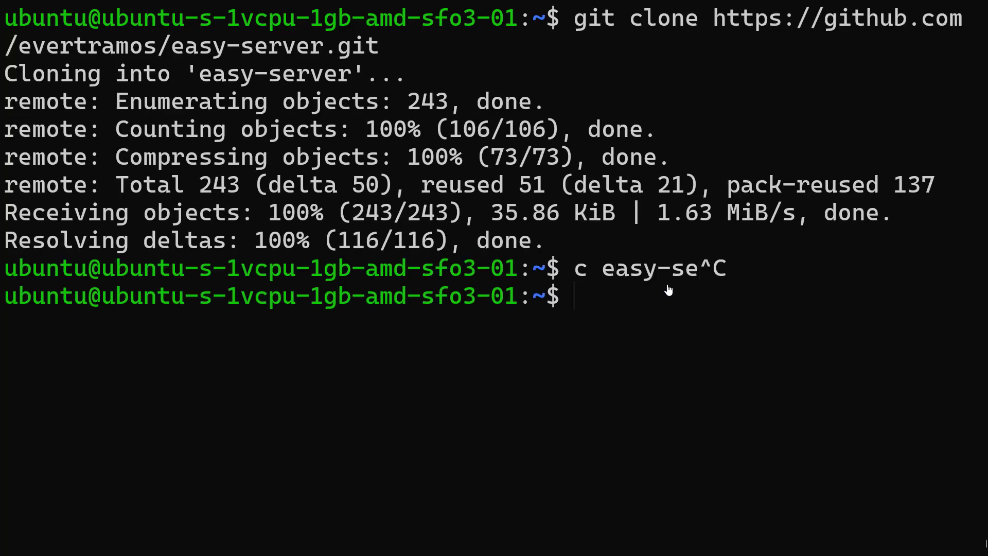
text(cd easy-server/)
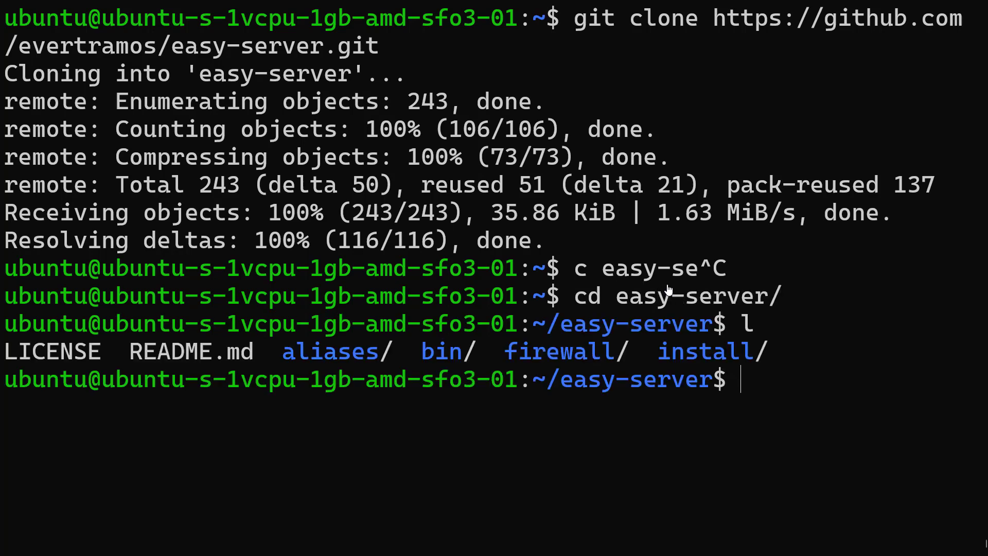
text(cd aliases/)
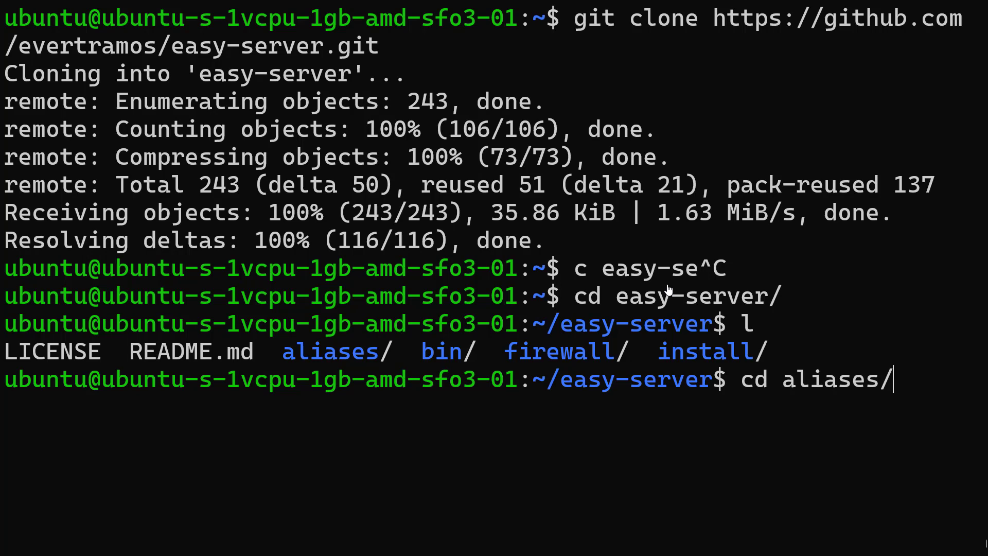
text(./load.sh)
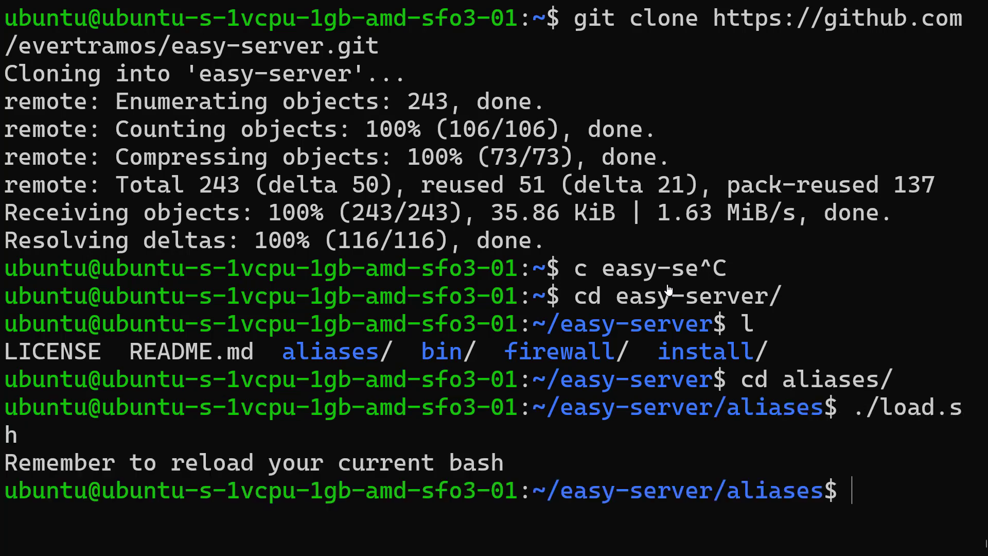
Log back in as ubuntu, list the home folder, and enter easy-server/install/docker.
text(logout)
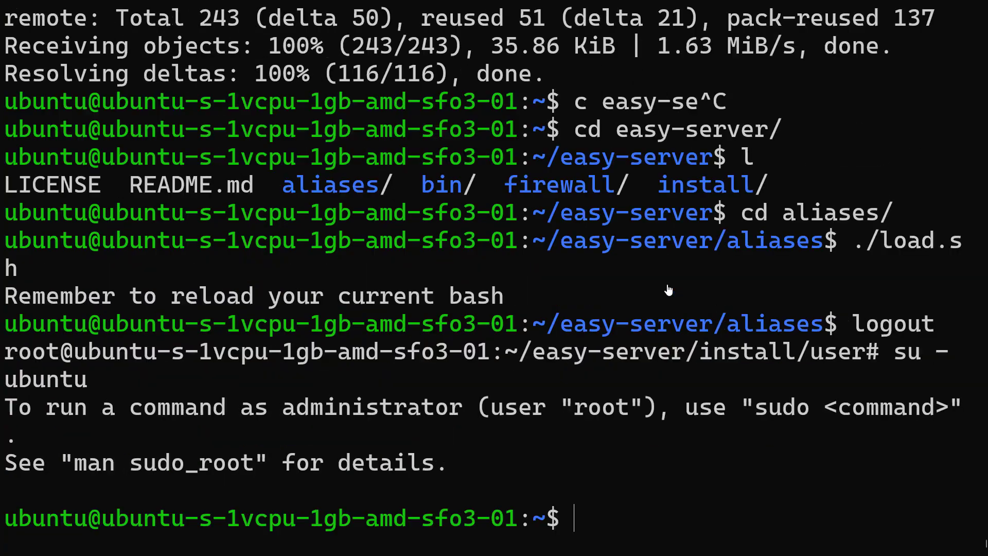
key(Return)
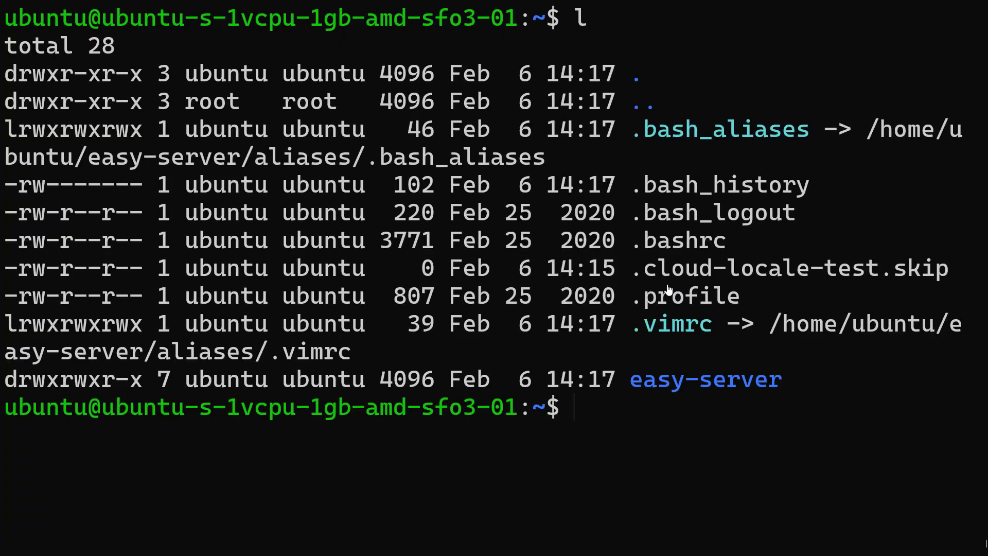
text(cd easy-server/in)
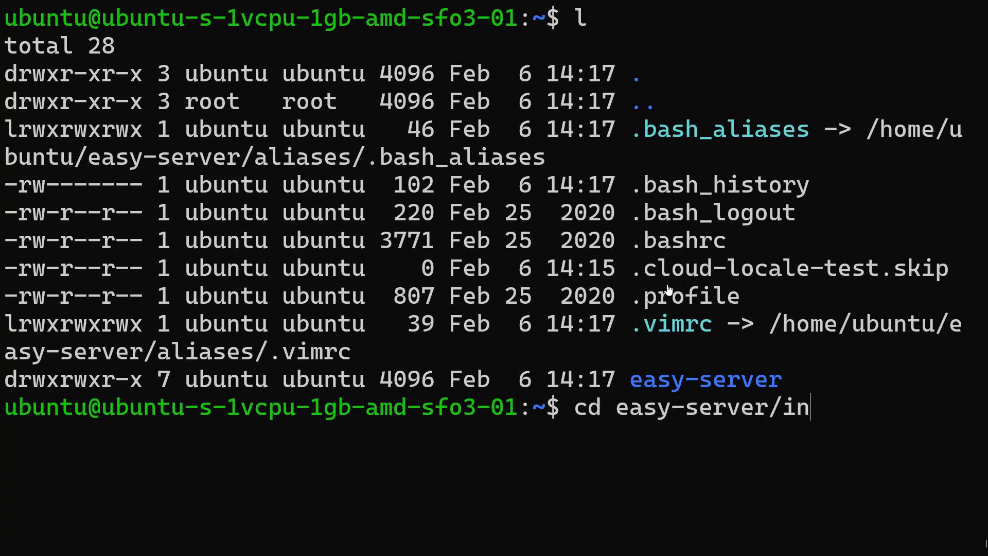
text(stall/docker/)
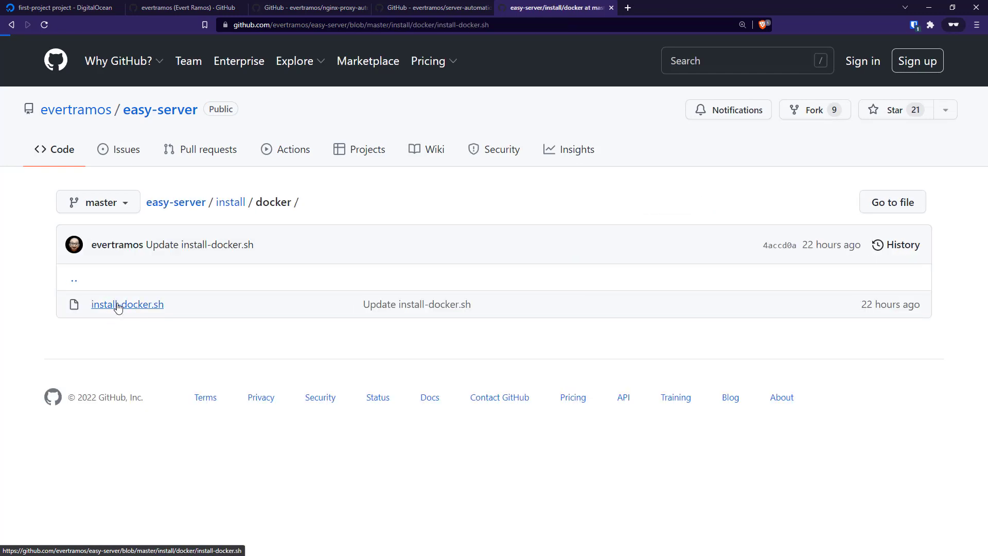
Read install-docker.sh on GitHub from the Docker install steps down to exit 0.
click(128, 304)
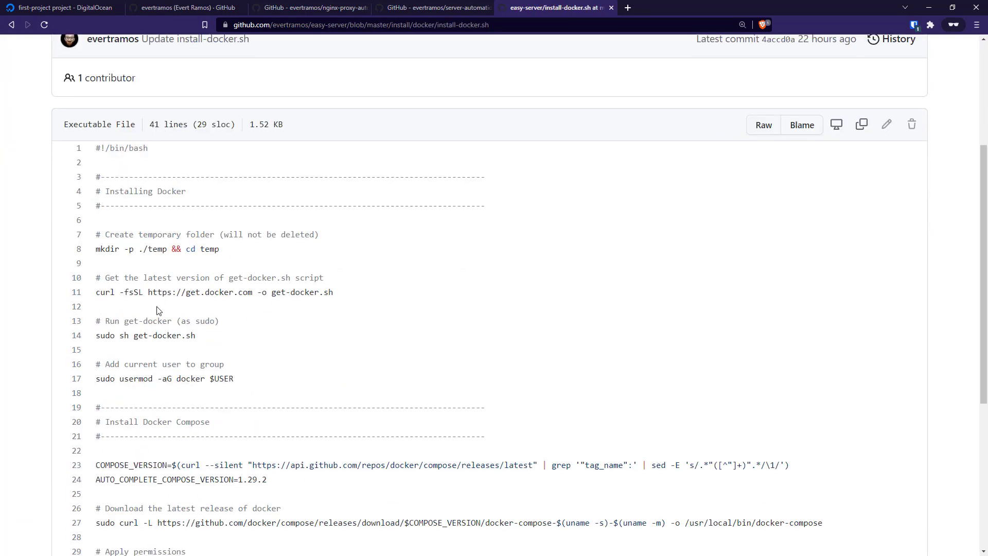
scroll(down, 3)
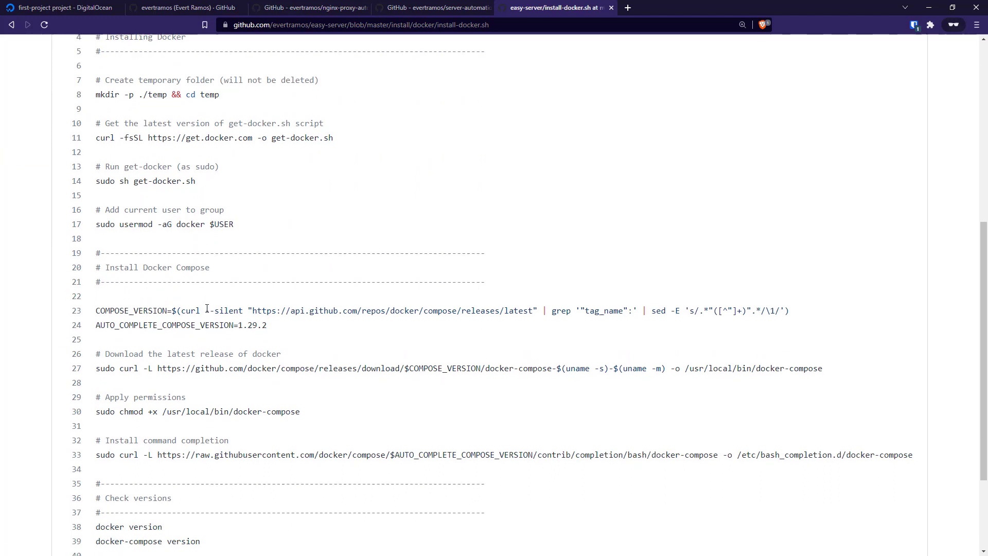
scroll(down, 3)
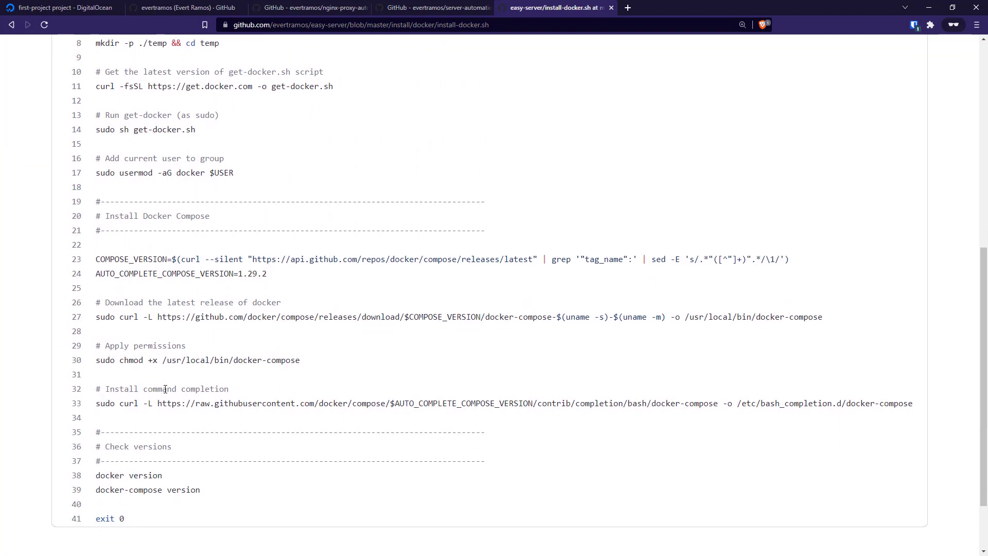
mouse_move(280, 394)
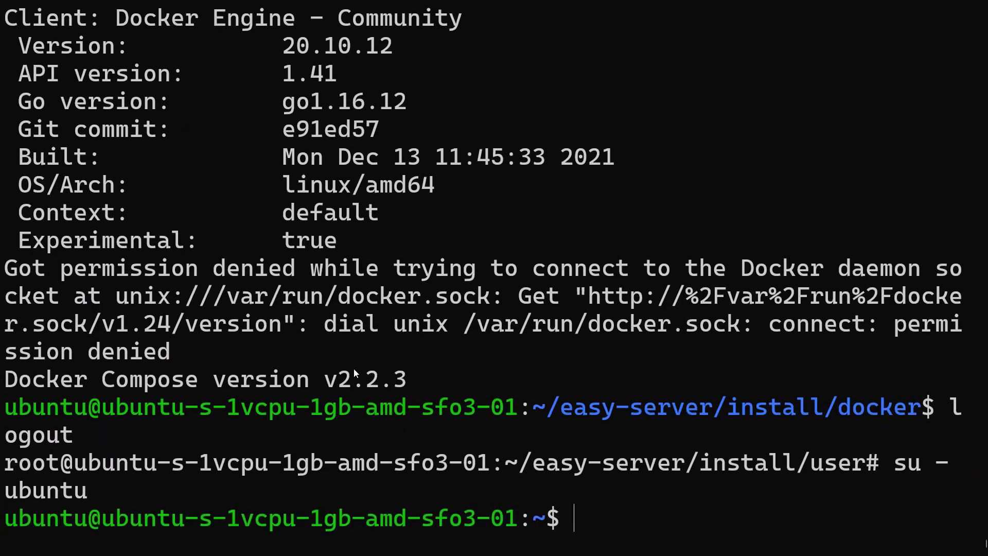
Confirm docker ps works as ubuntu, then move into easy-server/install/nginx-proxy.
text(docker ps)
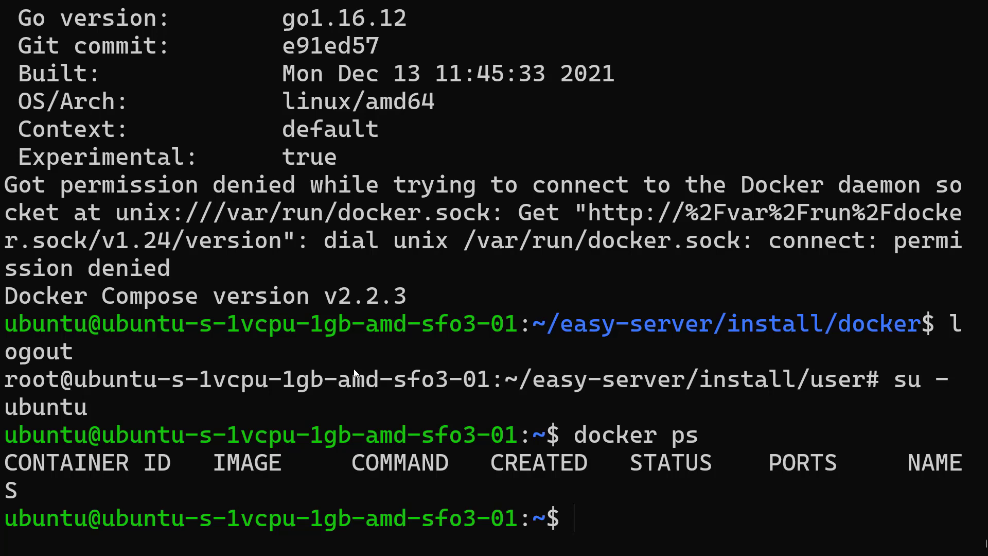
text(cd easy-server/install/)
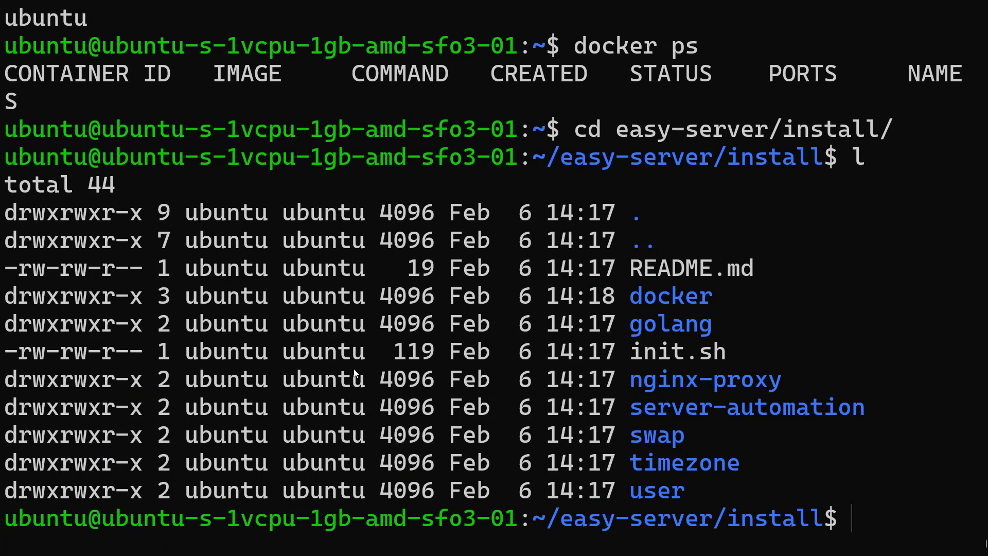
text(cd nginx-proxy/)
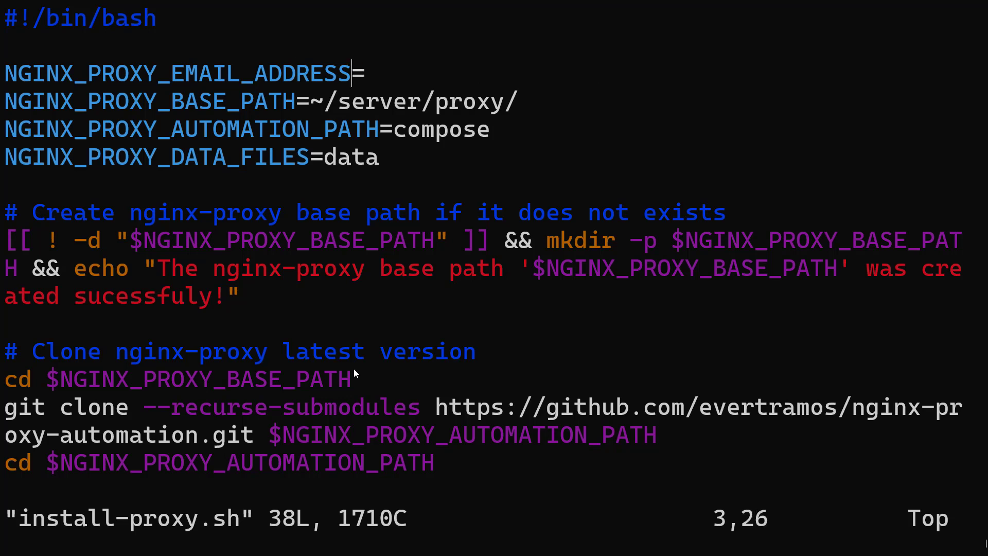
key(i)
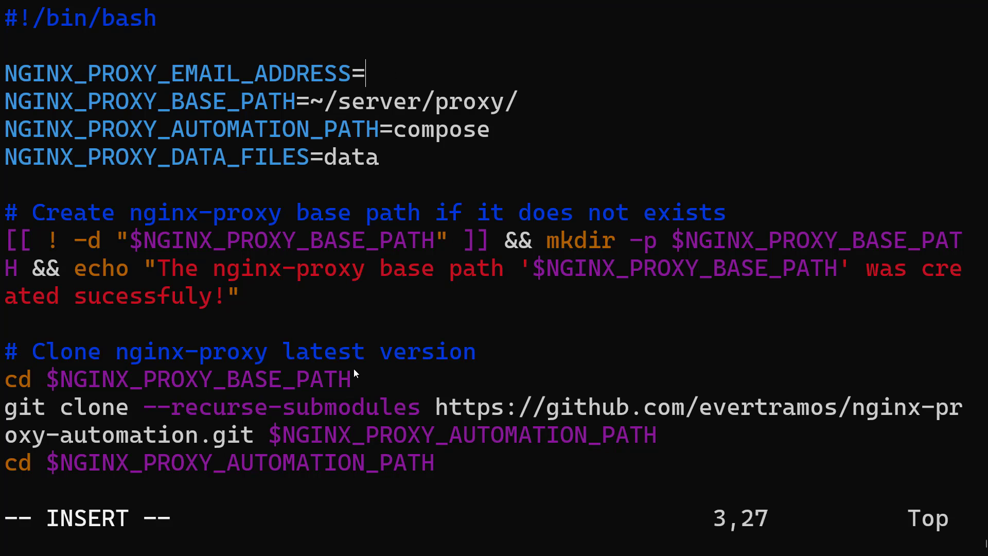
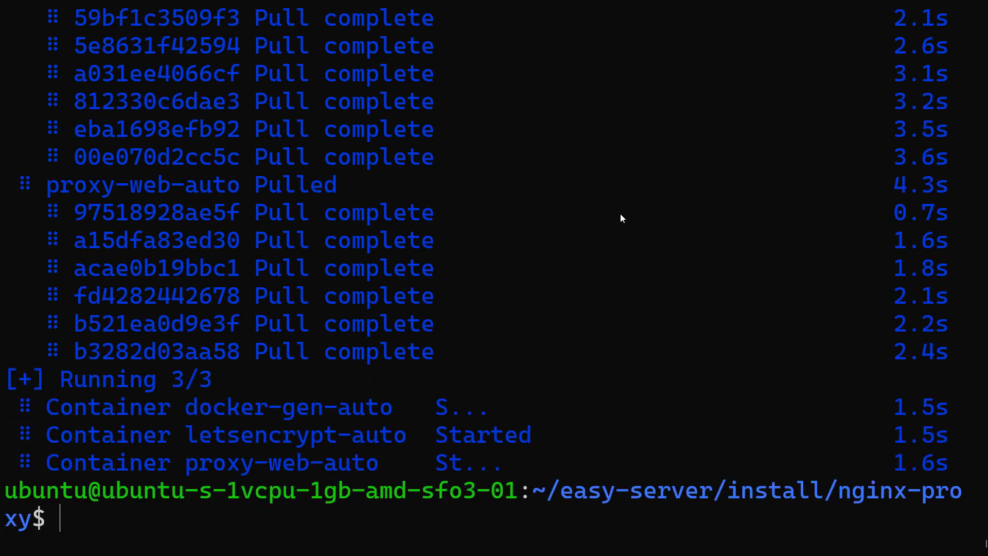
With the proxy containers running, return to the install-docker.sh page on GitHub.
click(562, 7)
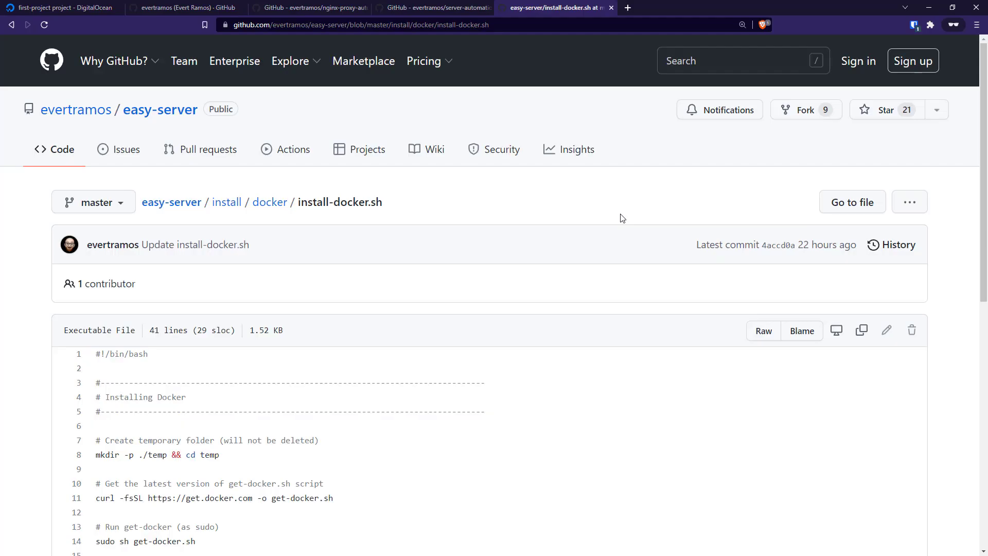
Return from the install-docker.sh GitHub page to the SSH terminal session.
click(62, 7)
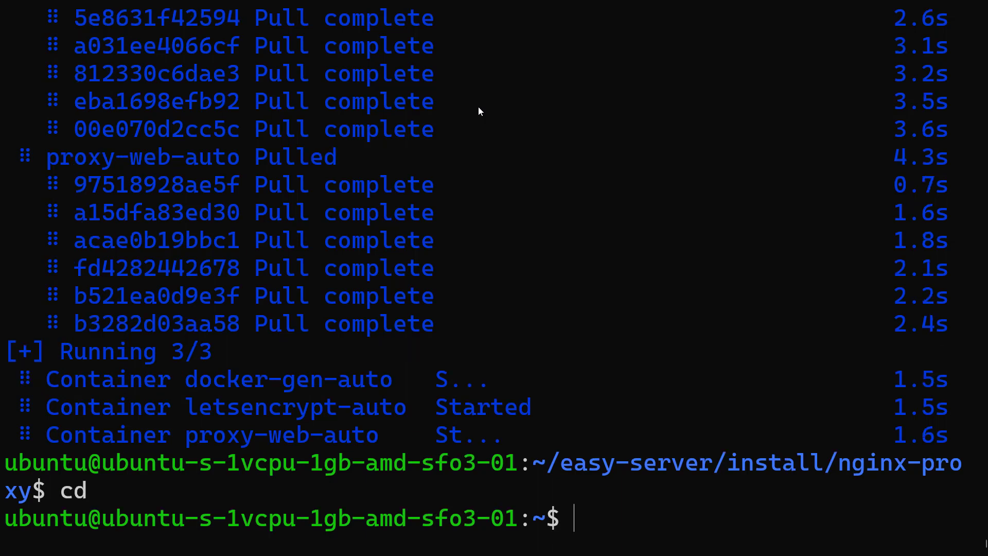
Enter ~/server/proxy, list the compose and data folders, and move into compose/bin.
text(sudo ho)
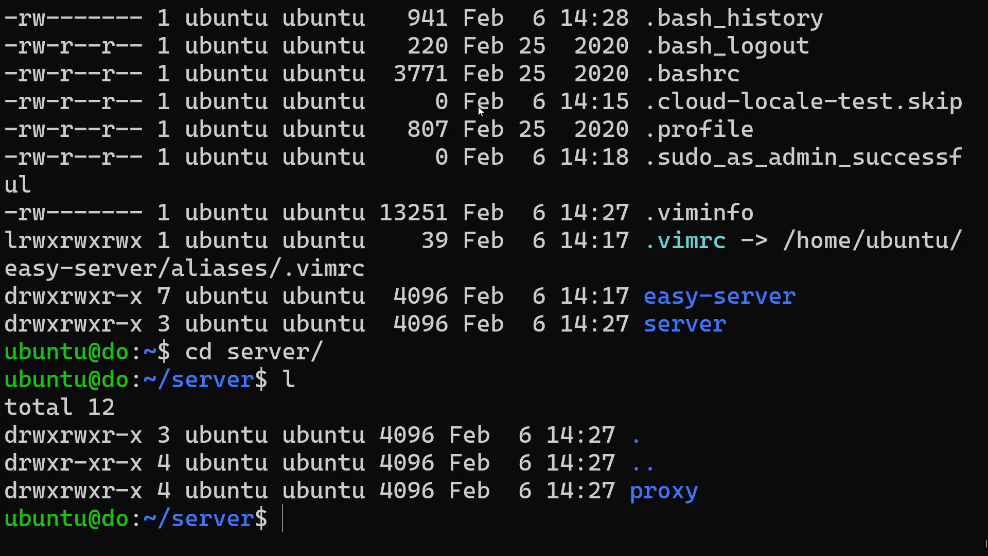
text(cd proxy/)
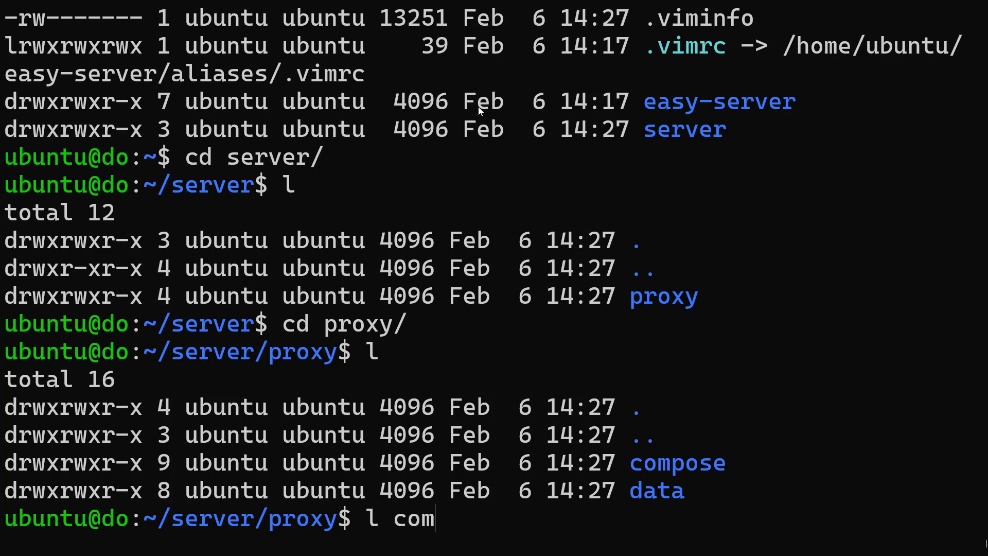
key(Enter)
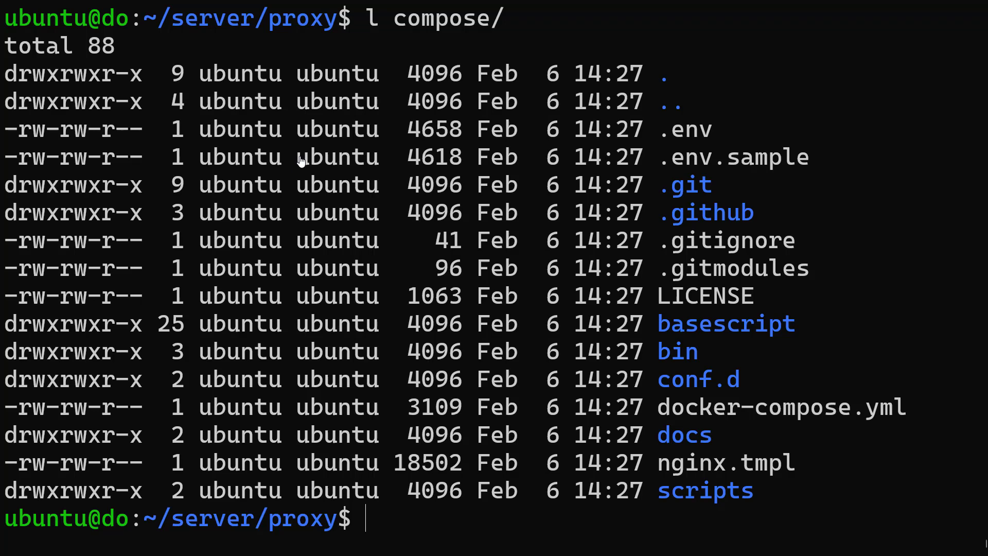
text(l data/)
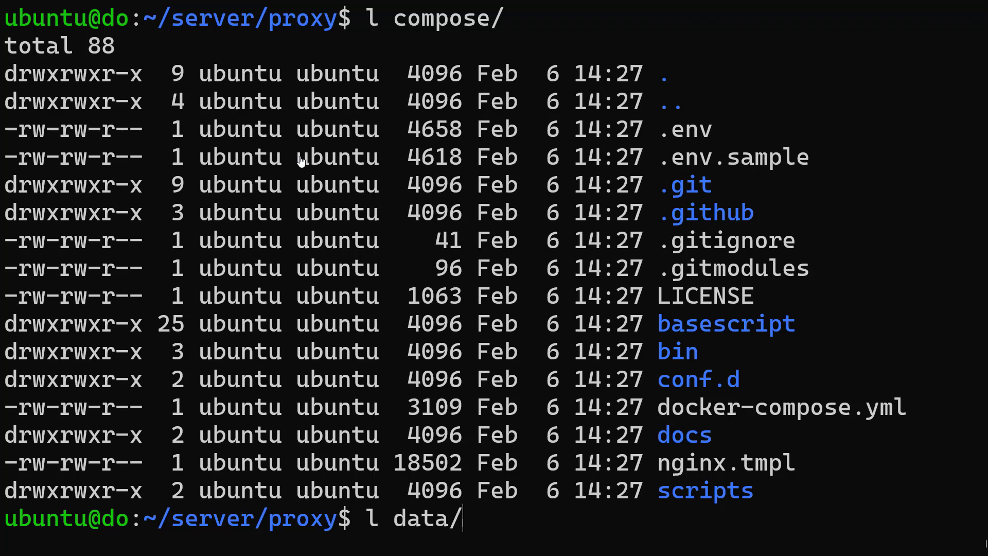
key(Return)
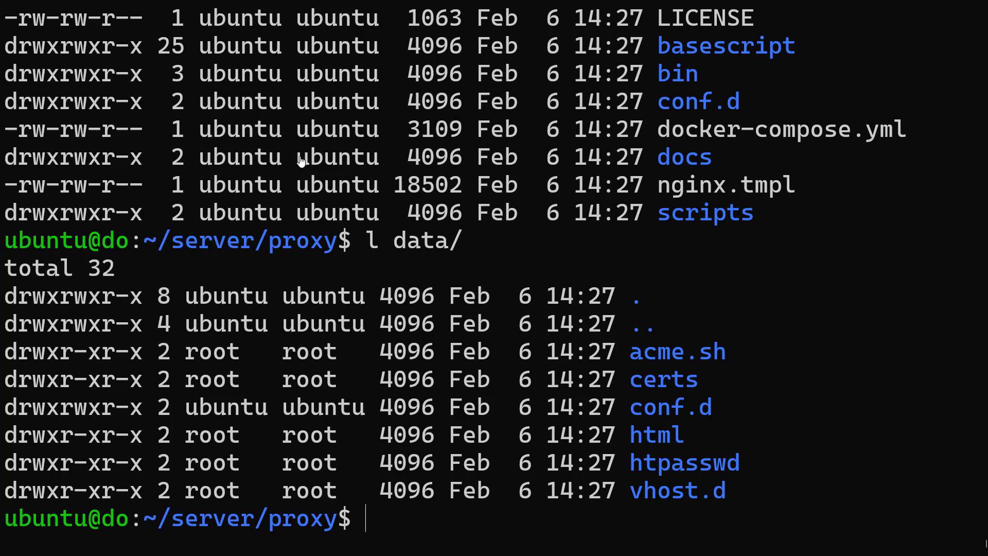
text(cd compose/)
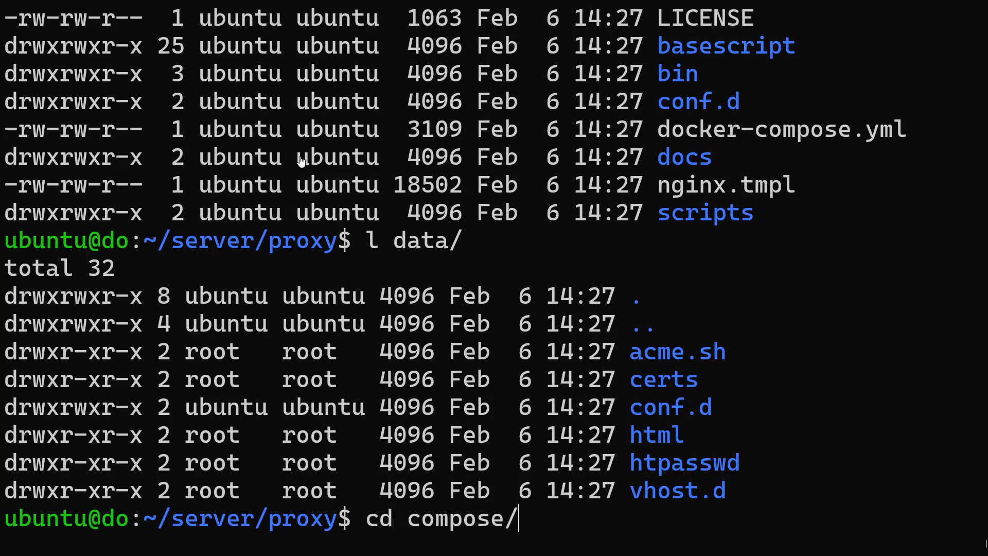
text(bin)
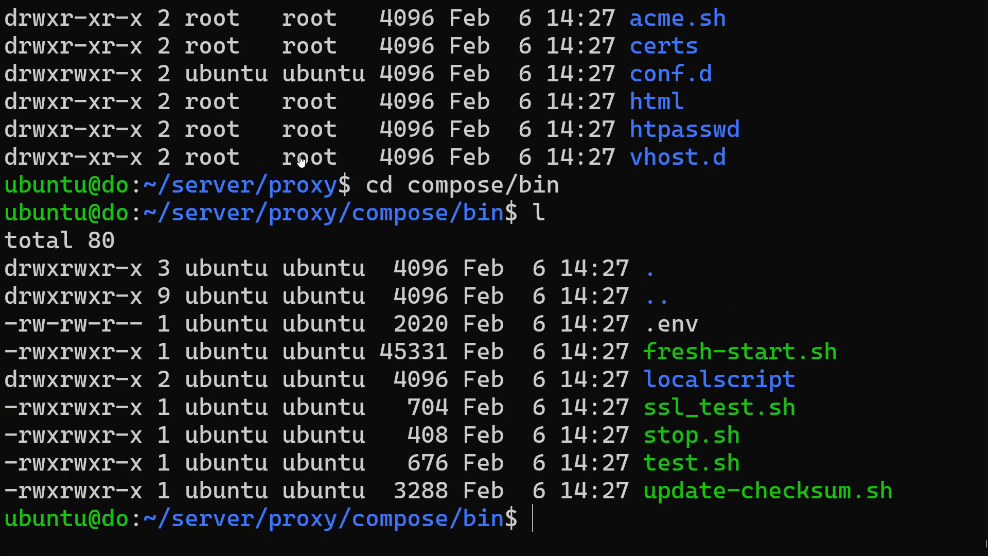
Run ./test.sh do.budhi.com.br to start an httpd:alpine test container, then stop it.
text(./test.sh)
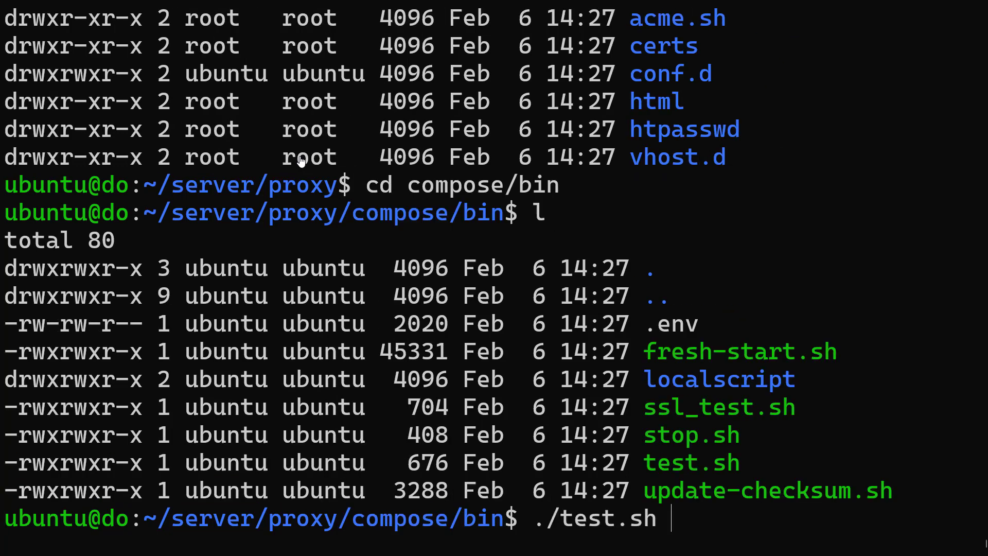
text(do.)
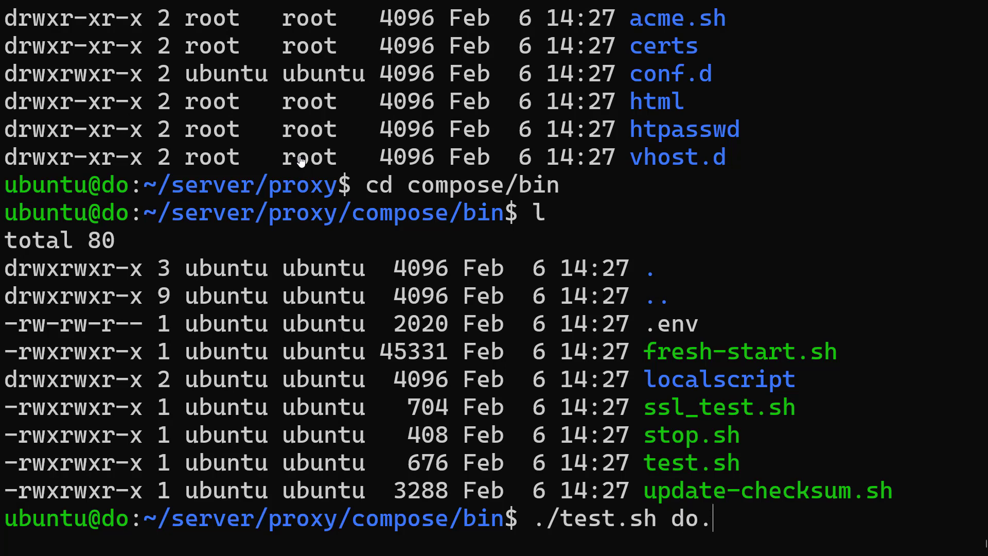
text(budhi.com.br)
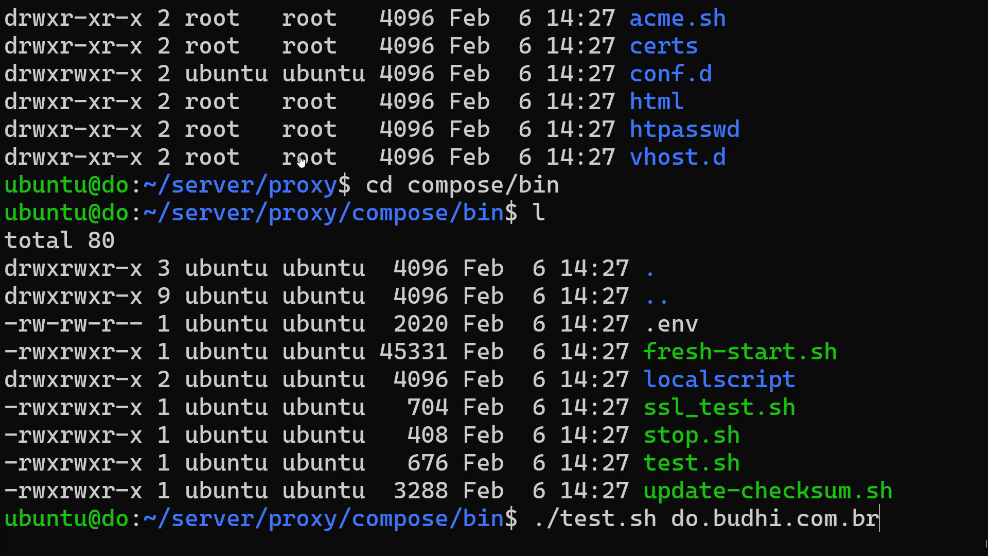
key(Enter)
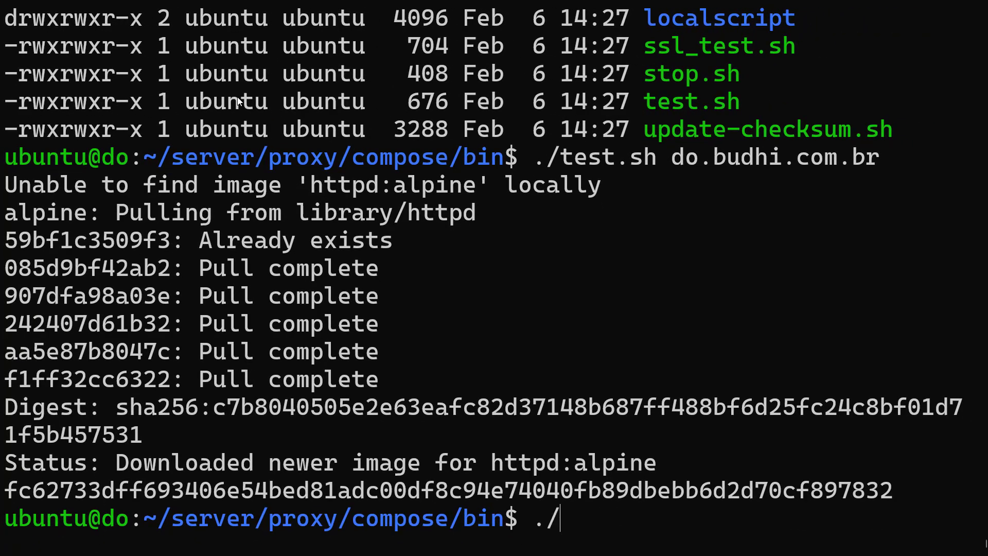
text(stop.sh)
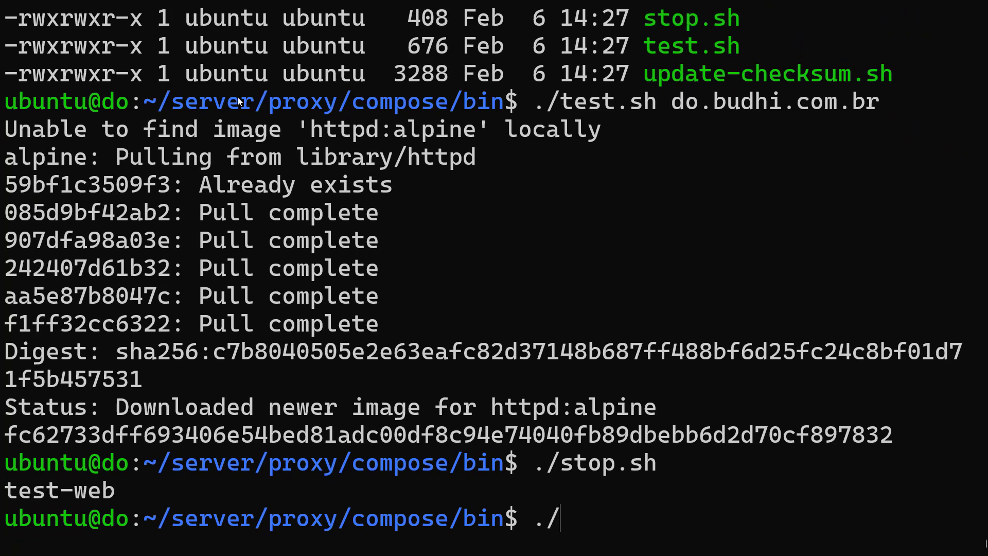
Run ssl_test.sh for do.budhi.com.br and follow the proxy logs with --tail 50.
text(ssl_test.sh)
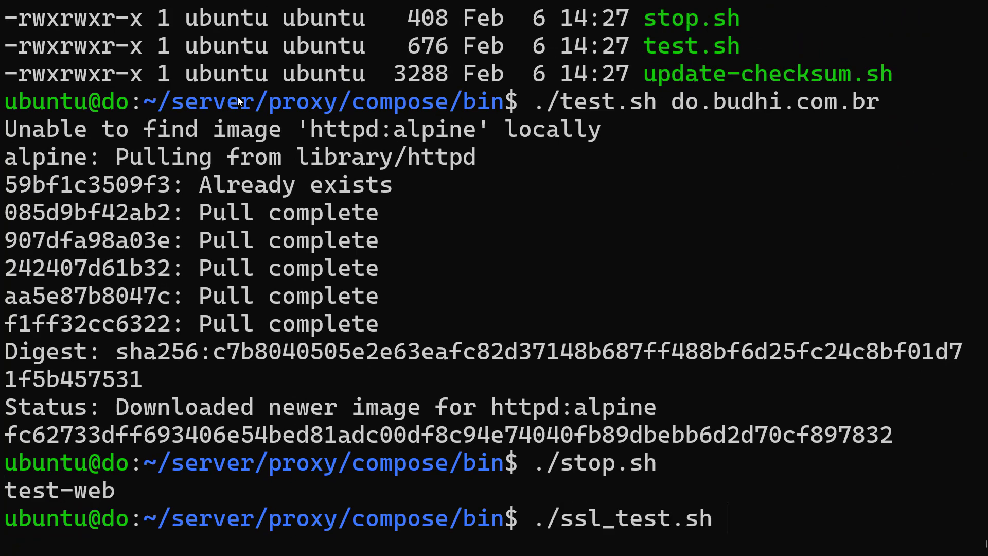
text(do.budhi.com)
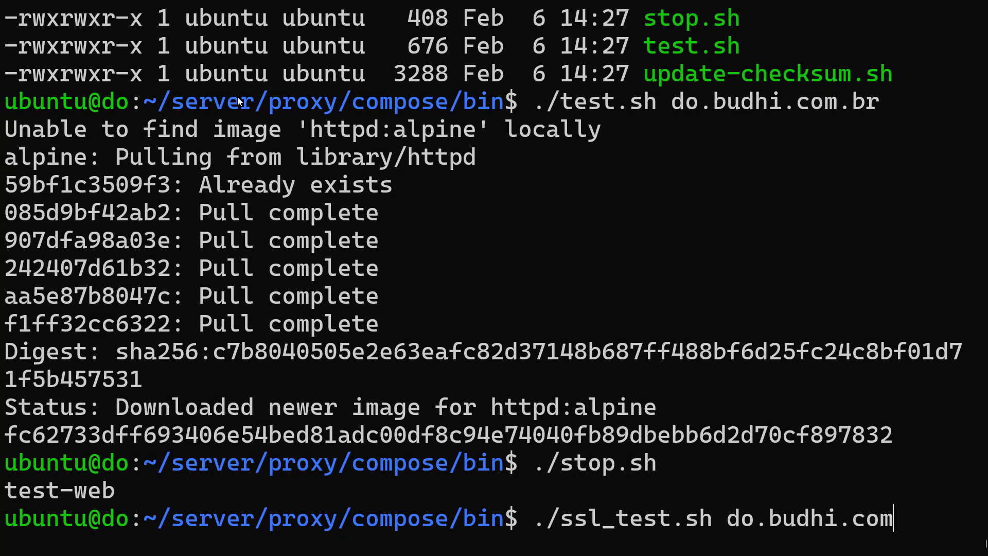
text(.br)
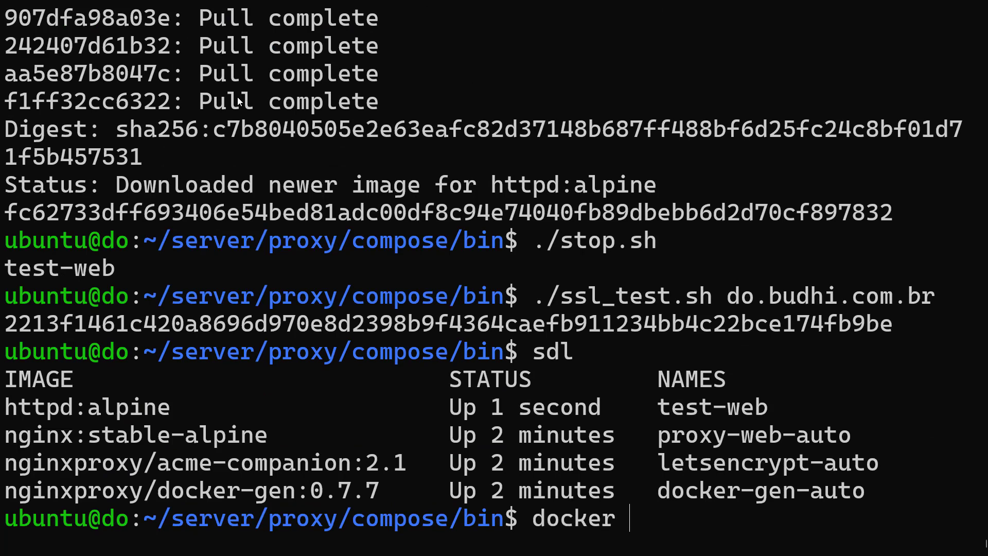
text(logs -f)
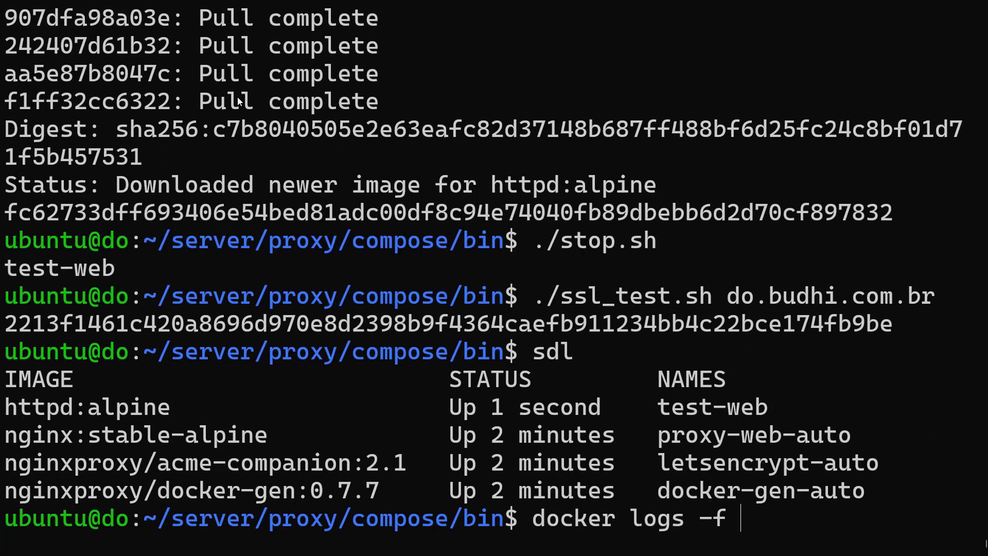
text(--)
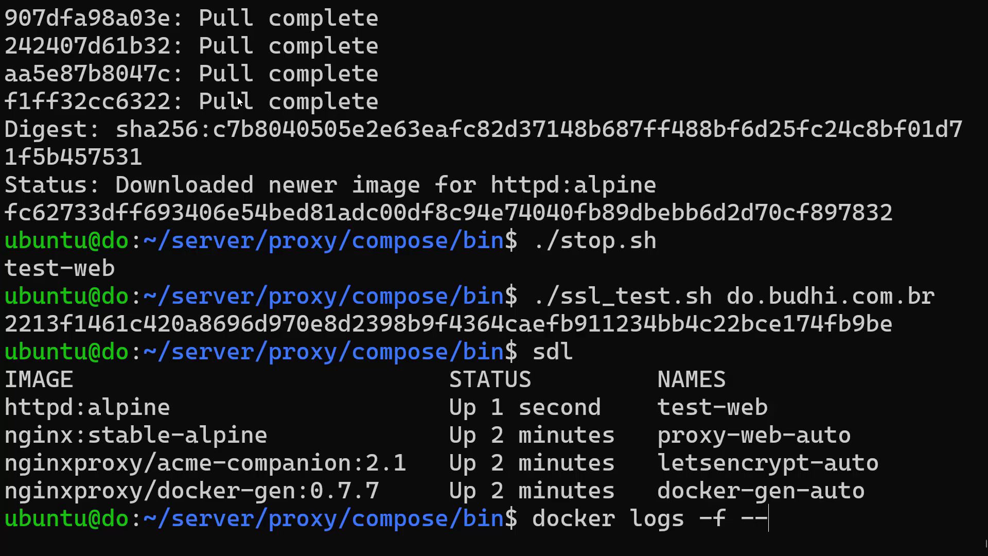
text(tail 50)
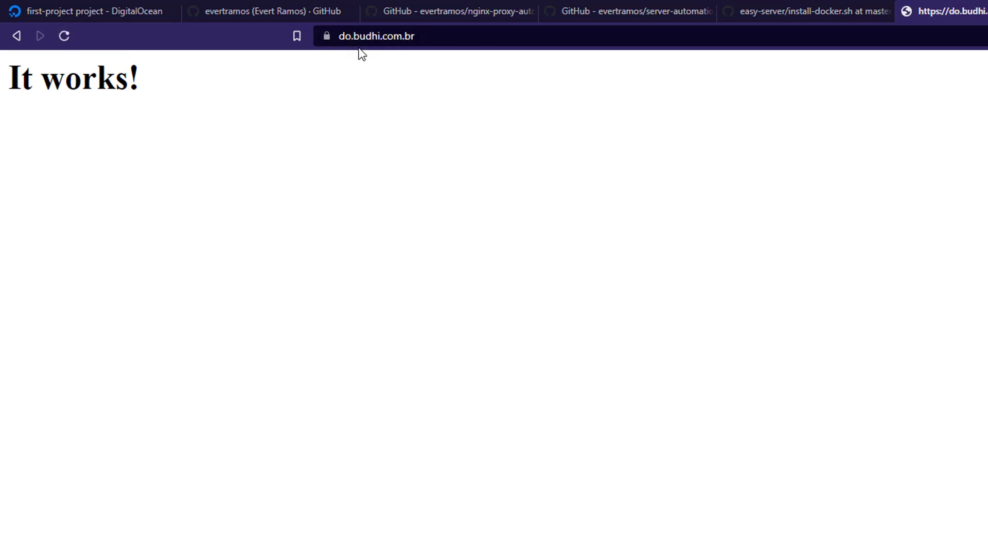
Verify the https site's valid certificate, then view the DigitalOcean and GitHub pages.
click(328, 36)
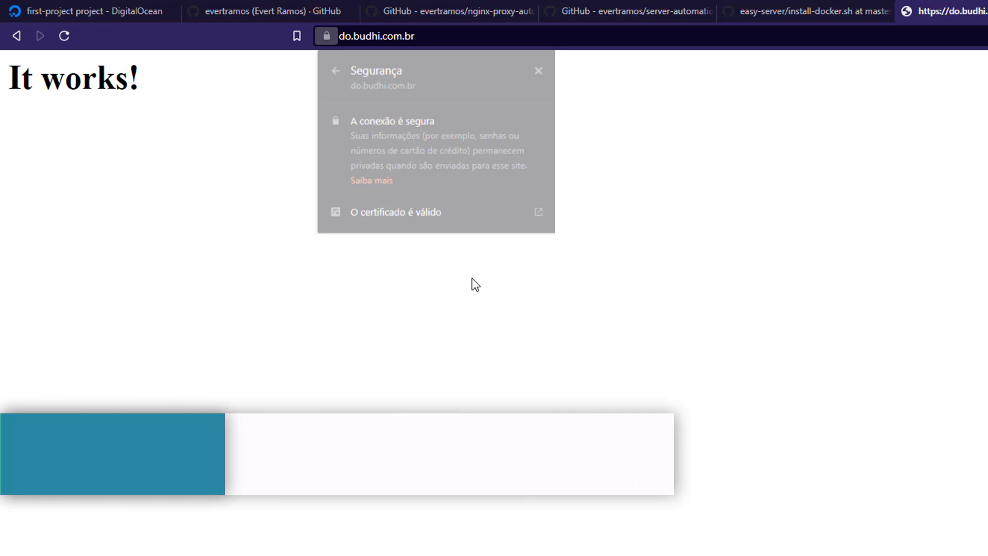
click(93, 11)
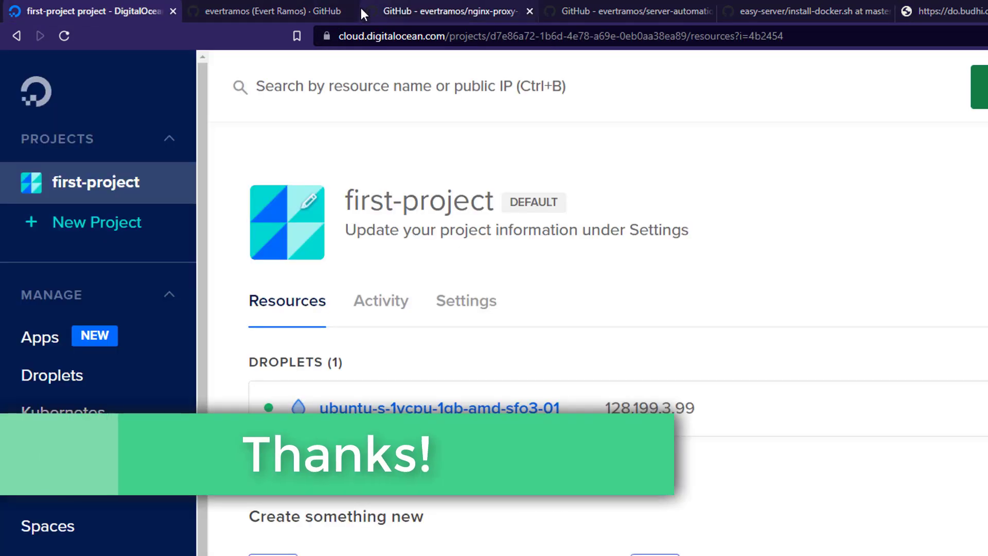
click(270, 11)
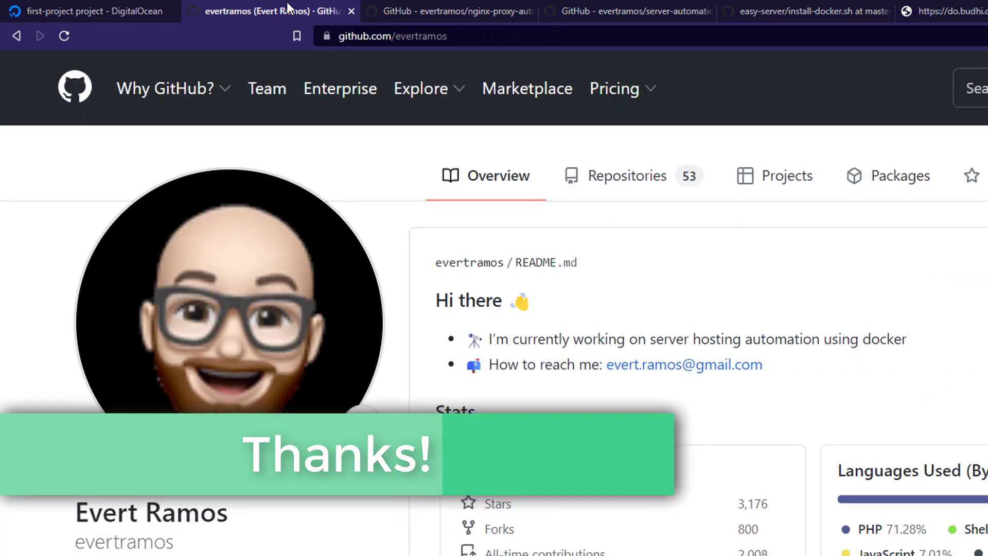